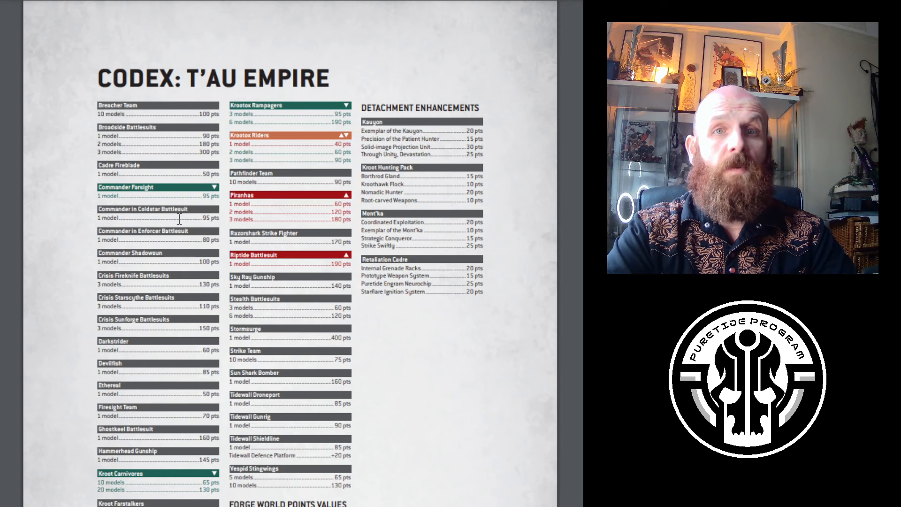
pyautogui.moveTo(14, 433)
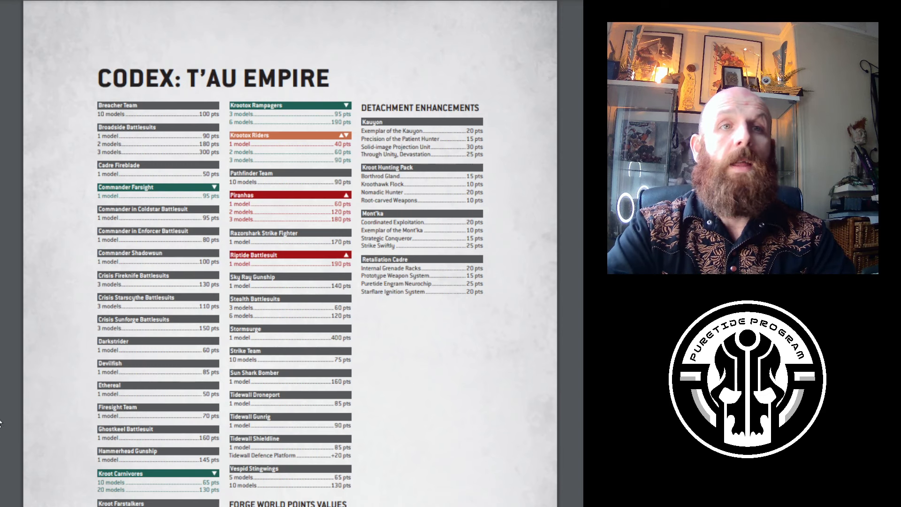
# Scroll down to the Codex: T'au Empire version 1.2 updates, errata and FAQs page.
pyautogui.scroll(-3)
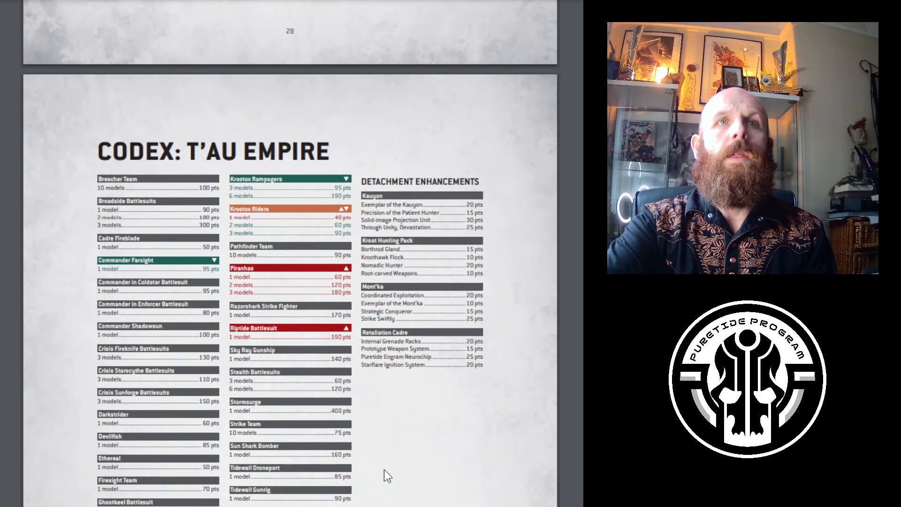
pyautogui.scroll(-3)
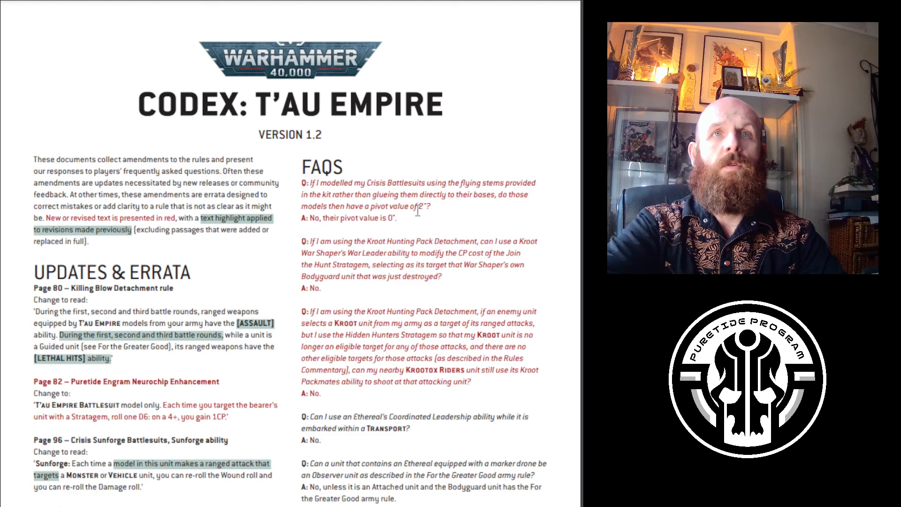
pyautogui.moveTo(420, 234)
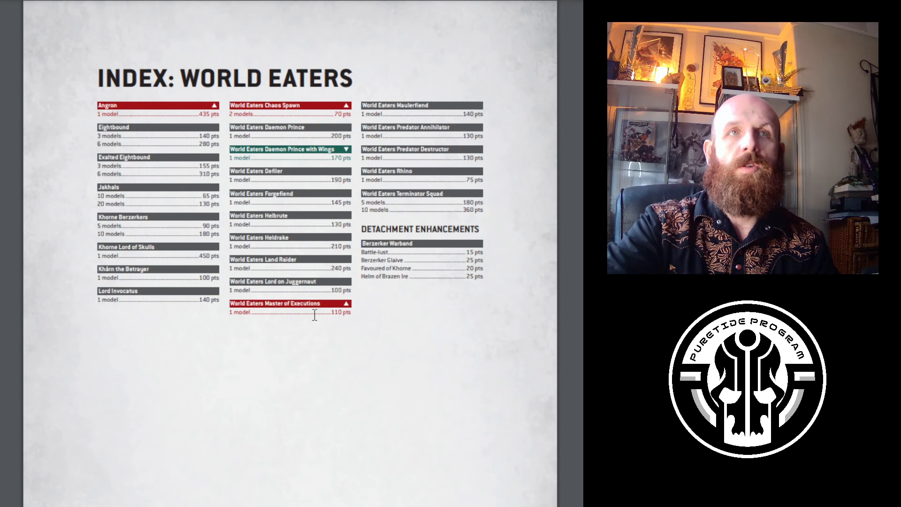
pyautogui.moveTo(463, 175)
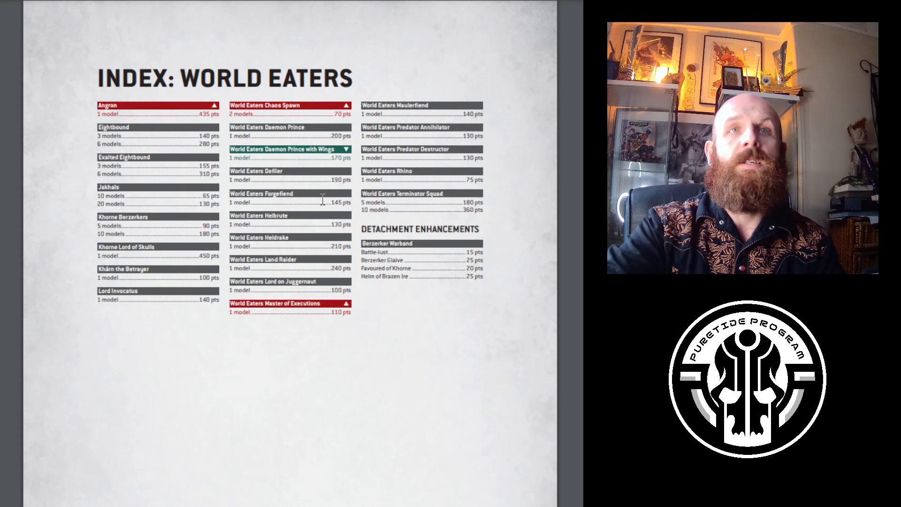
pyautogui.moveTo(391, 337)
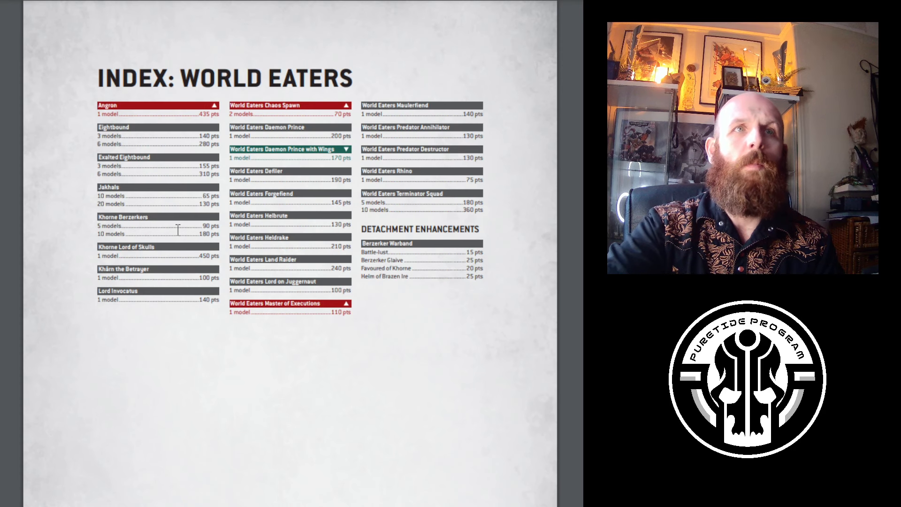
pyautogui.moveTo(322, 281)
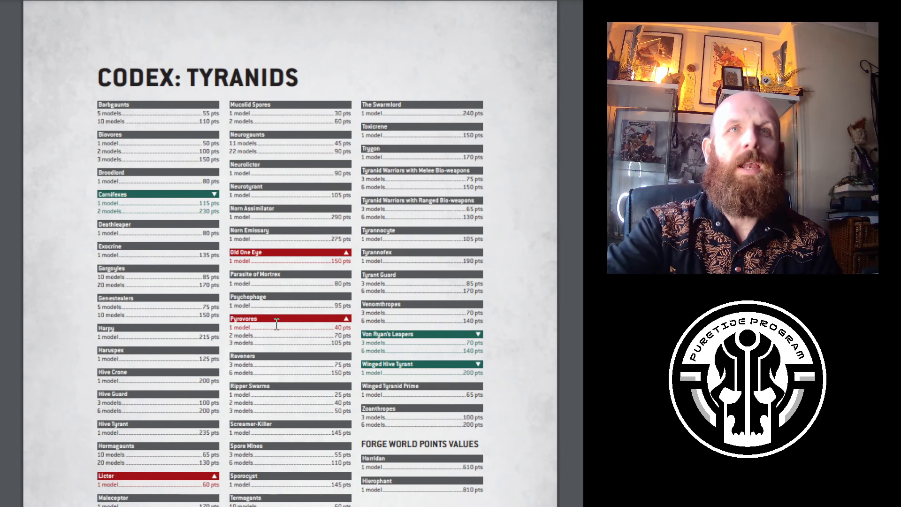
pyautogui.moveTo(321, 281)
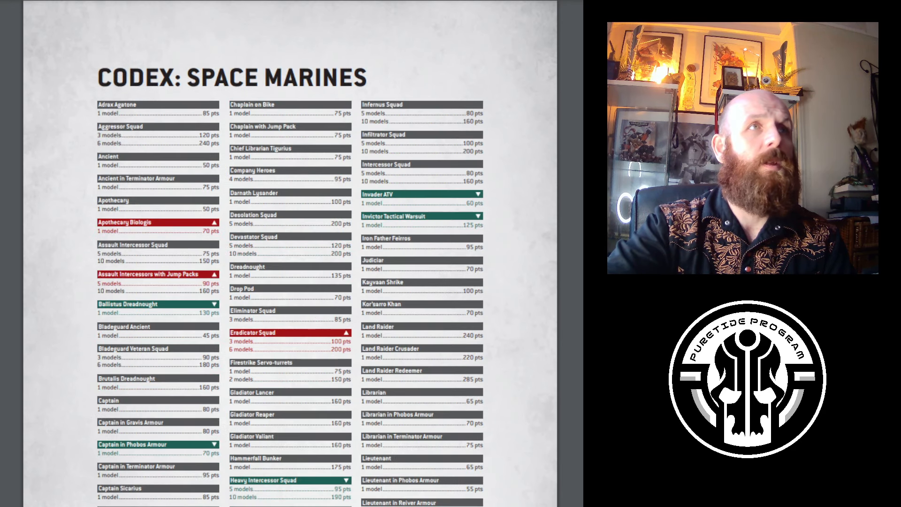
# Scroll through the three unit-cost columns of the Codex: Space Marines points page.
pyautogui.scroll(-3)
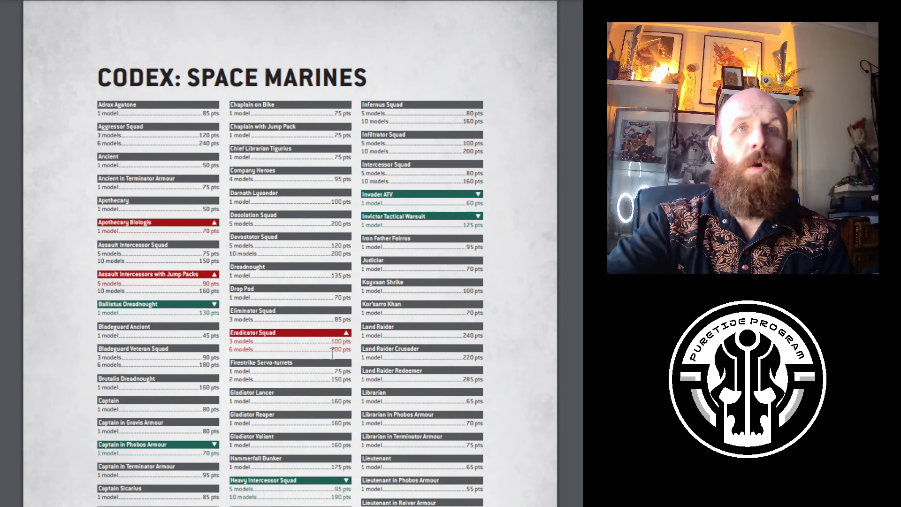
pyautogui.scroll(-3)
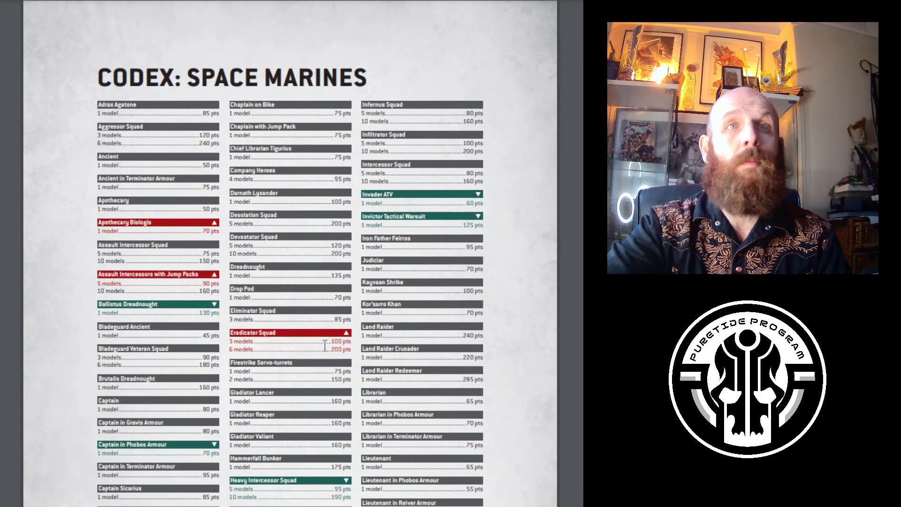
pyautogui.moveTo(468, 314)
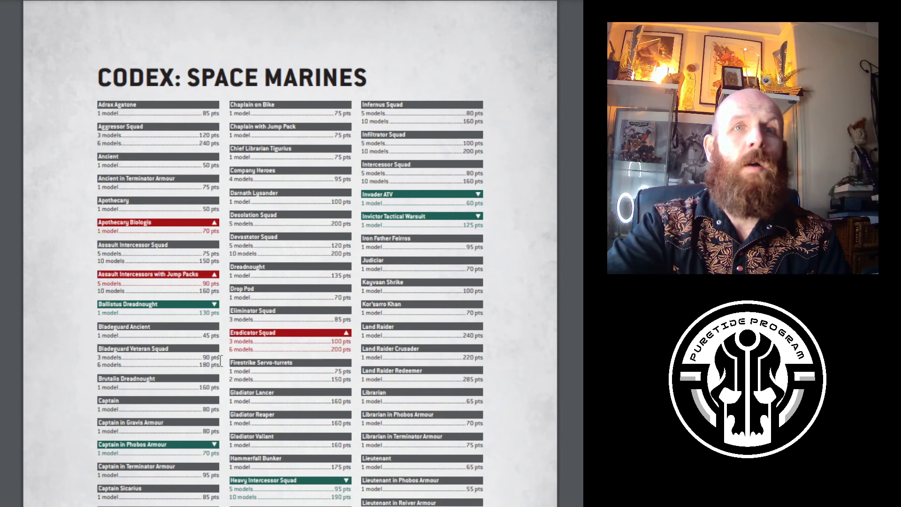
pyautogui.moveTo(84, 298)
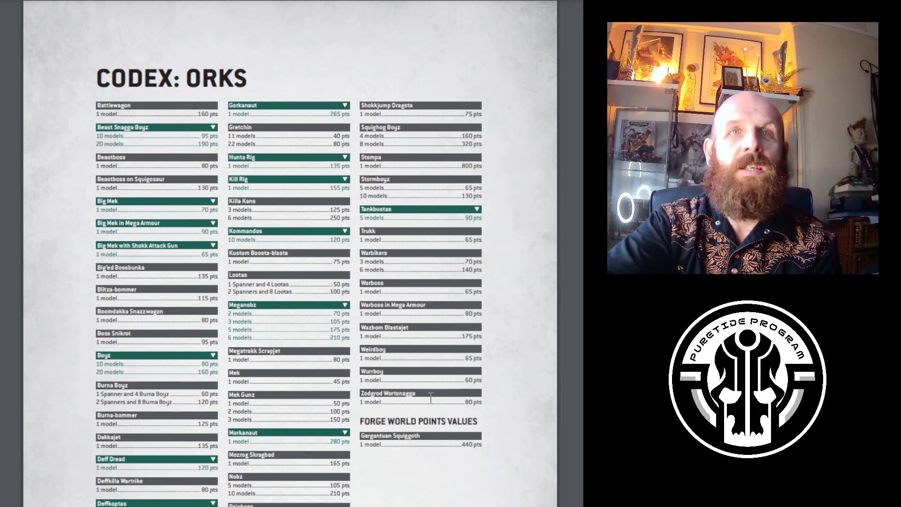
pyautogui.moveTo(454, 217)
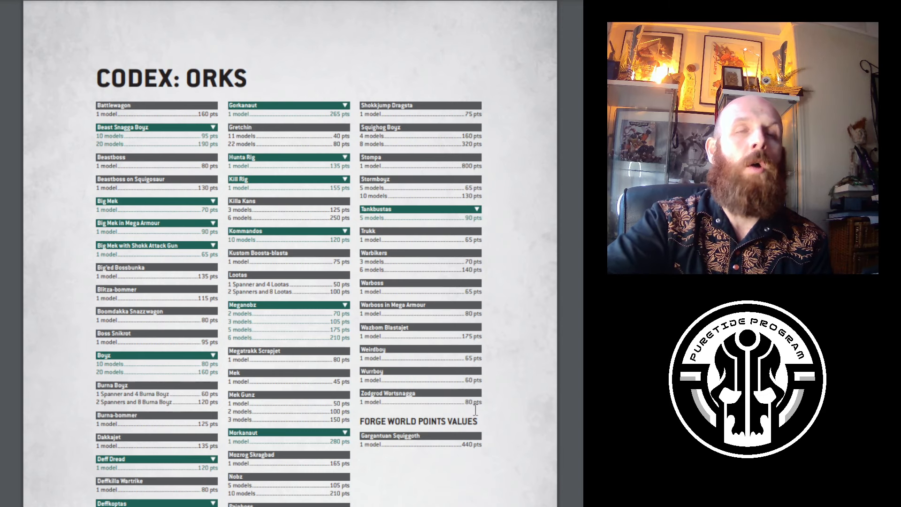
pyautogui.moveTo(505, 424)
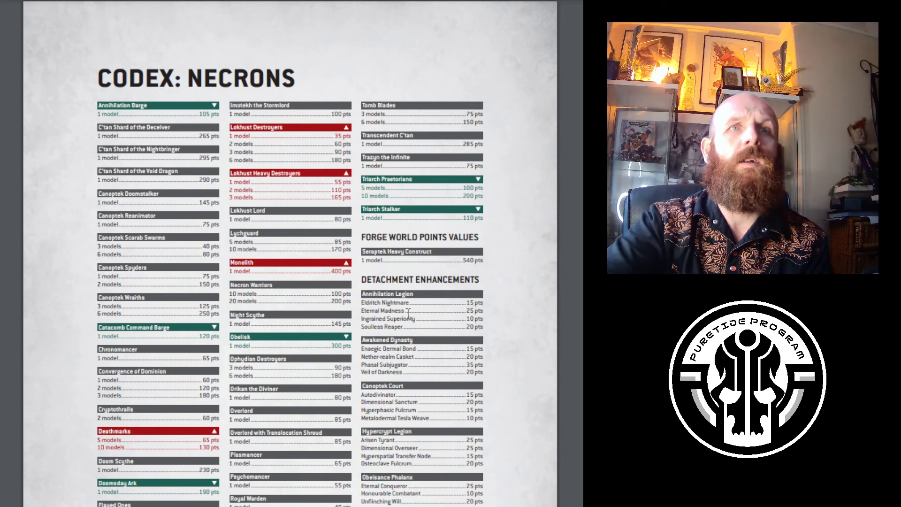
pyautogui.moveTo(531, 351)
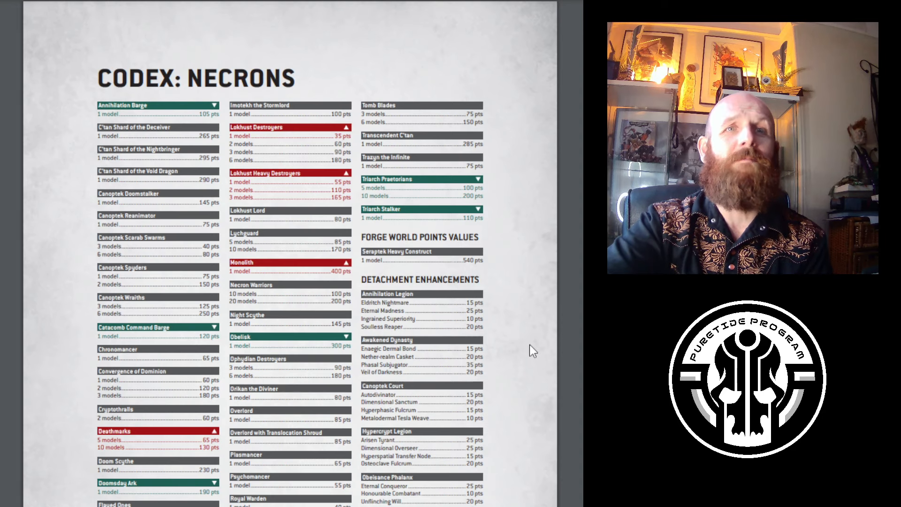
pyautogui.scroll(-3)
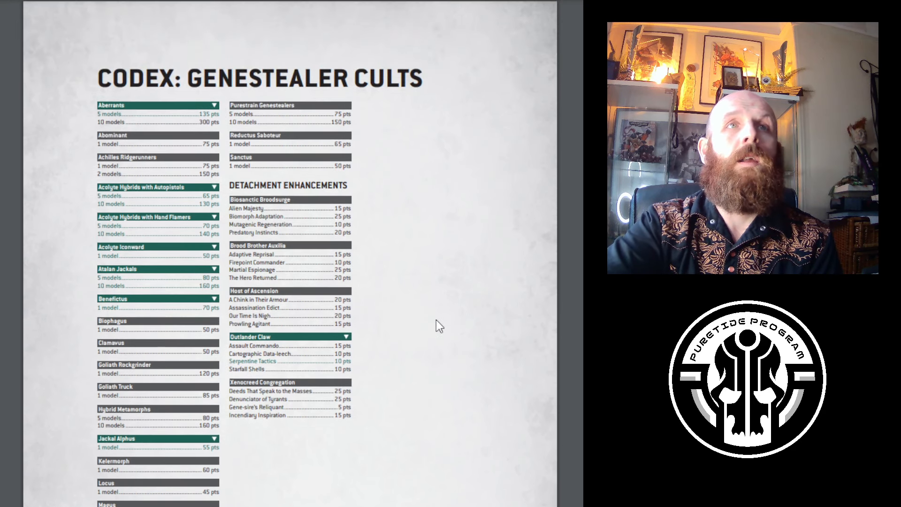
pyautogui.moveTo(426, 336)
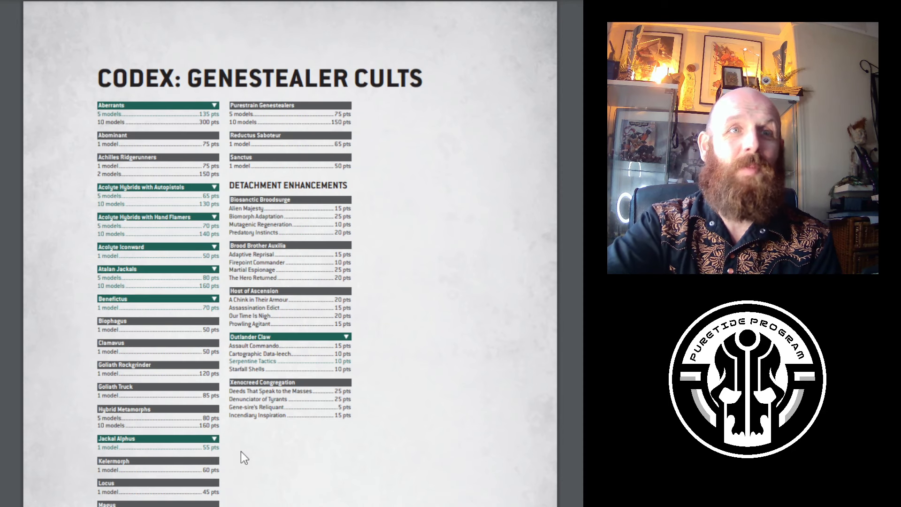
pyautogui.scroll(-3)
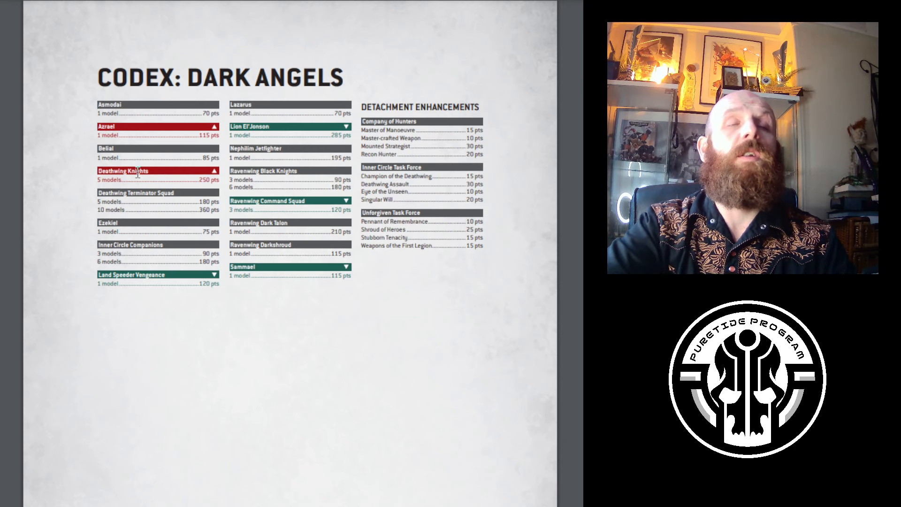
pyautogui.moveTo(55, 184)
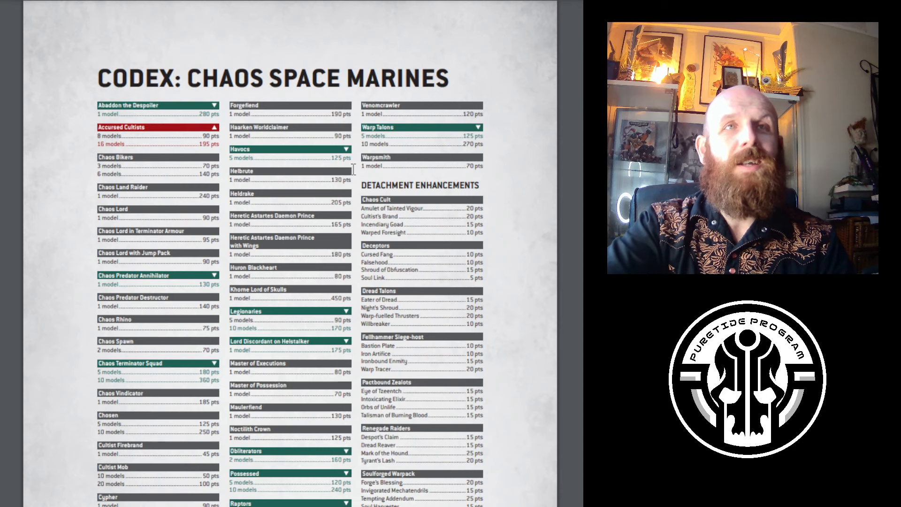
pyautogui.scroll(-3)
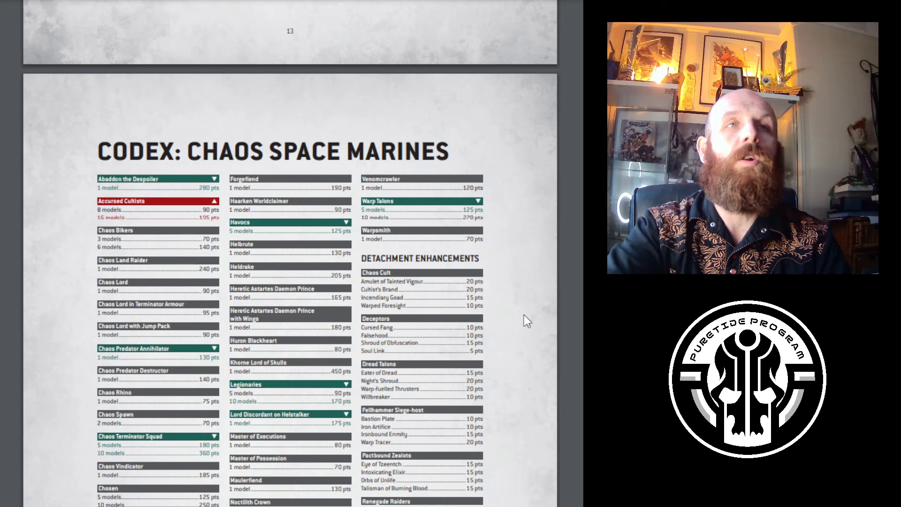
pyautogui.scroll(-3)
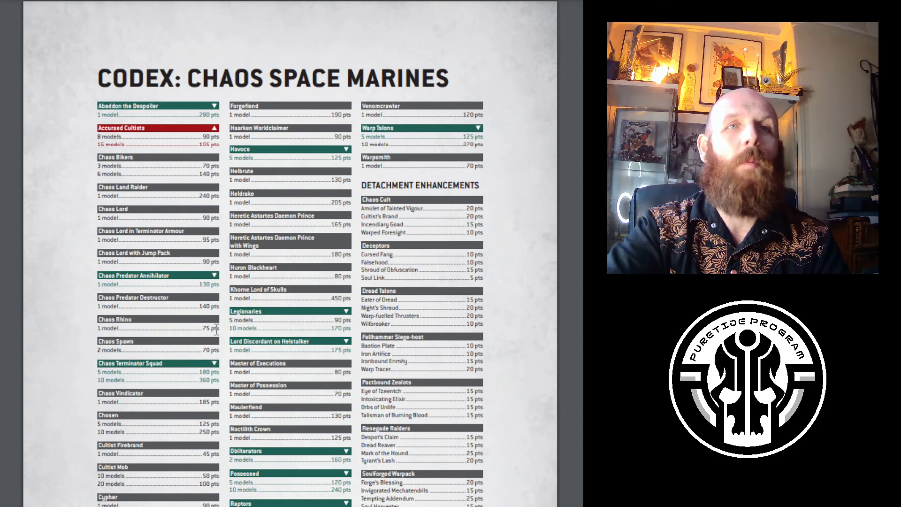
pyautogui.scroll(-3)
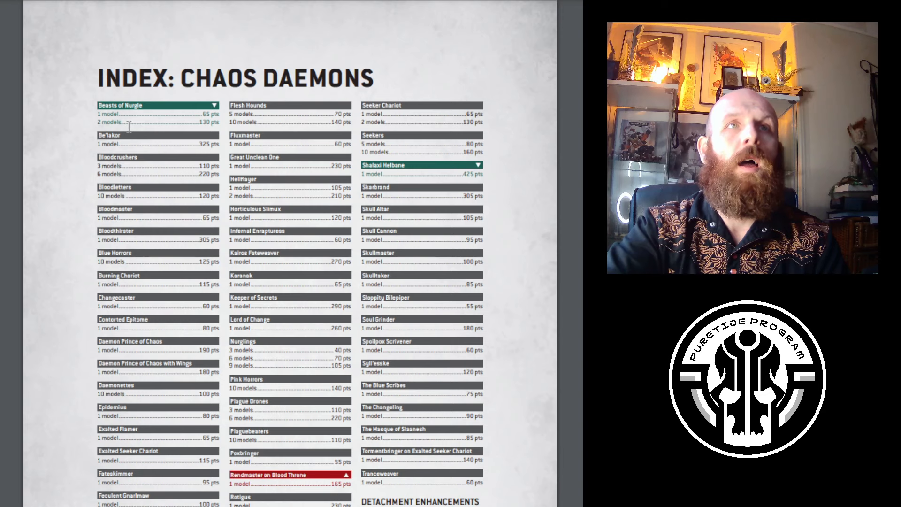
pyautogui.moveTo(278, 181)
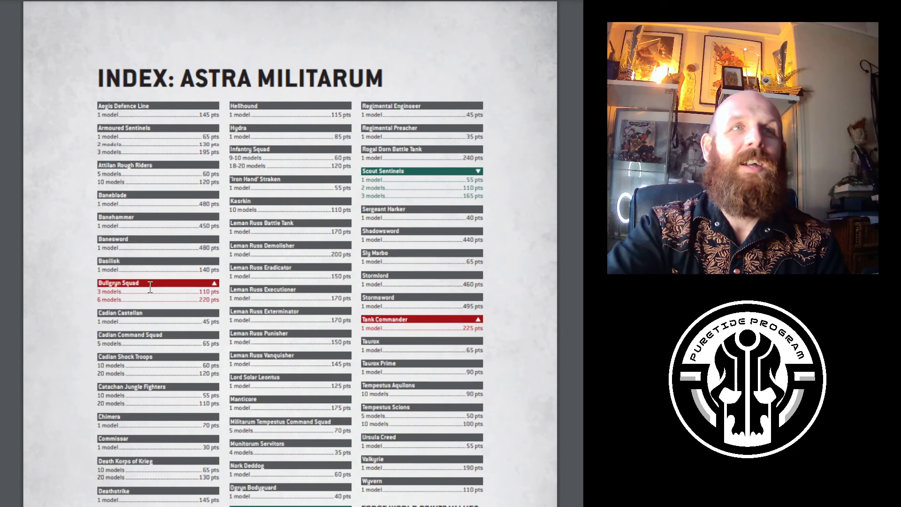
pyautogui.scroll(-3)
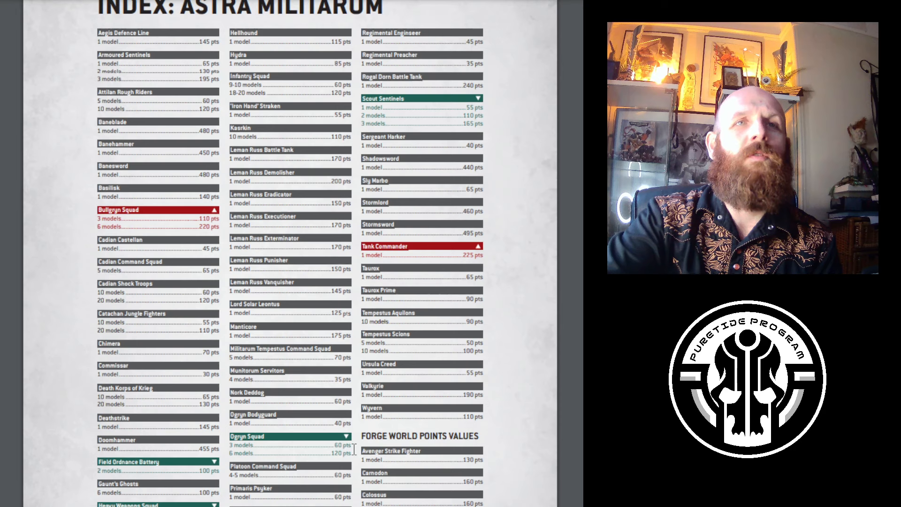
pyautogui.moveTo(325, 471)
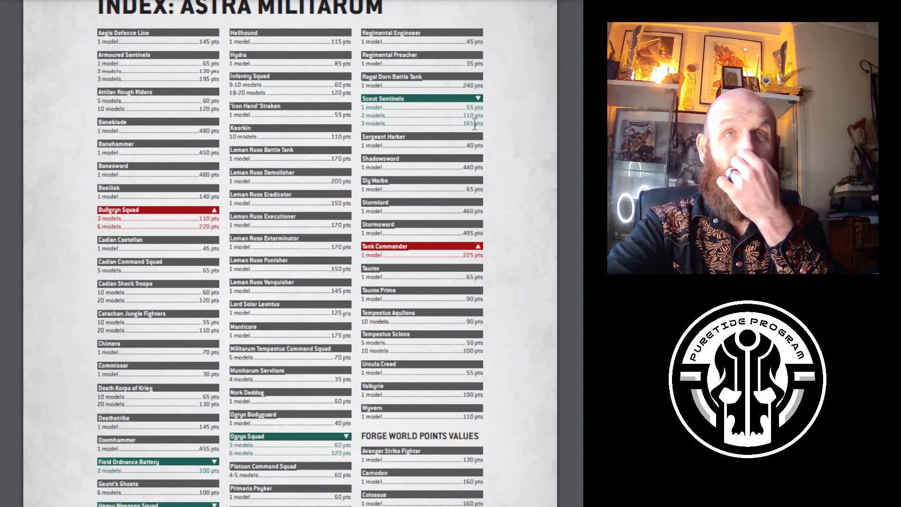
pyautogui.moveTo(84, 478)
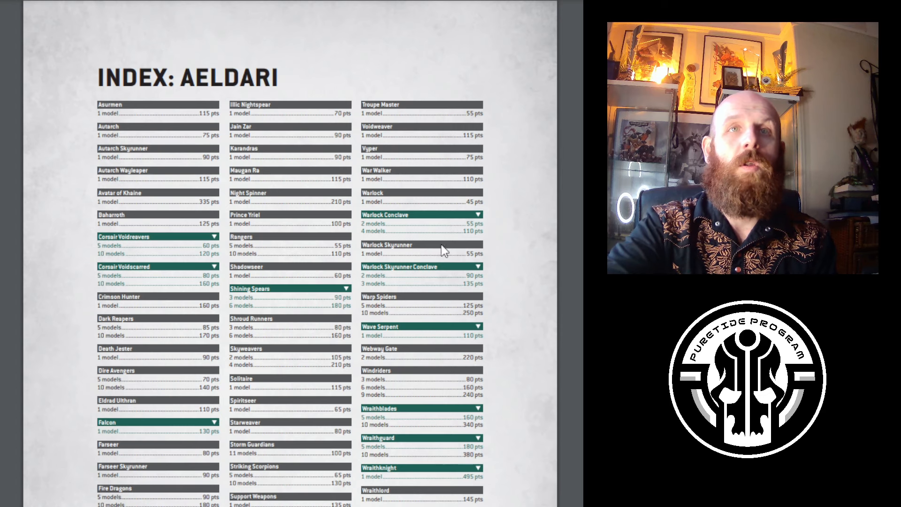
pyautogui.moveTo(451, 303)
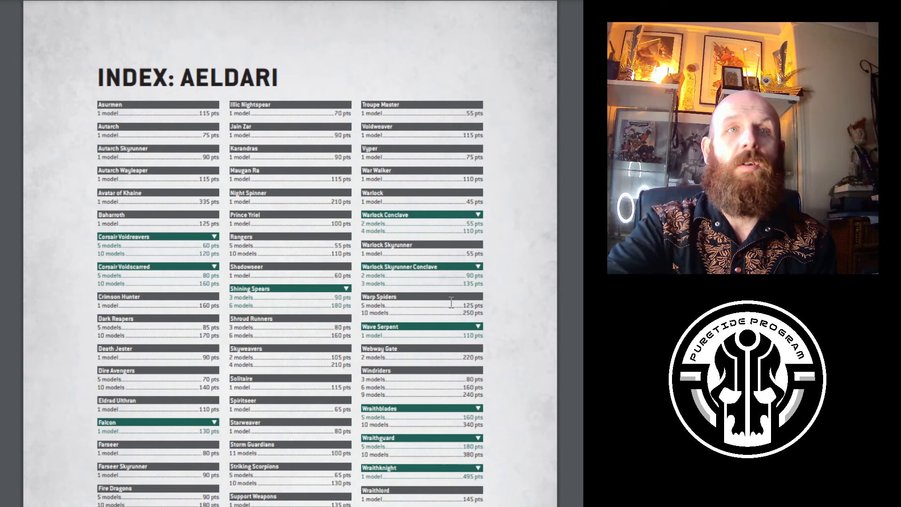
# Scroll from the Astra Militarum points index down to the Index: Aeldari points page.
pyautogui.scroll(-3)
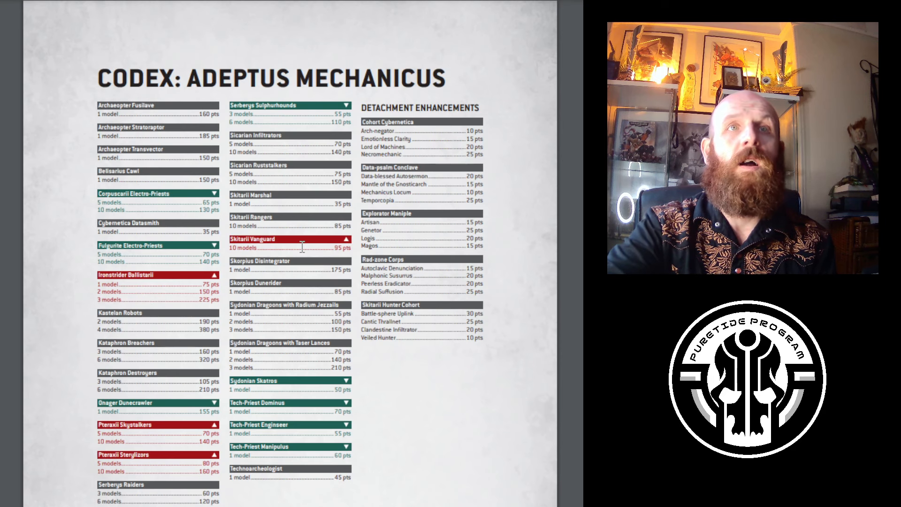
pyautogui.moveTo(413, 457)
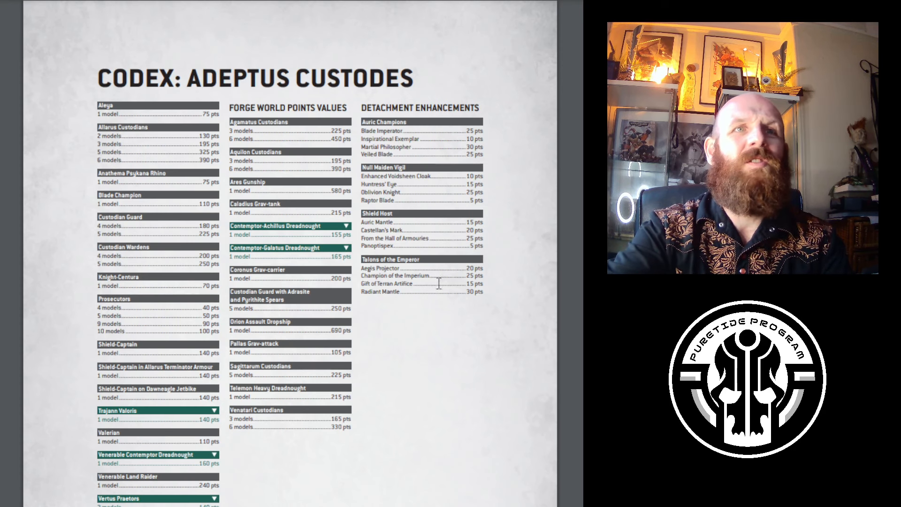
pyautogui.moveTo(382, 398)
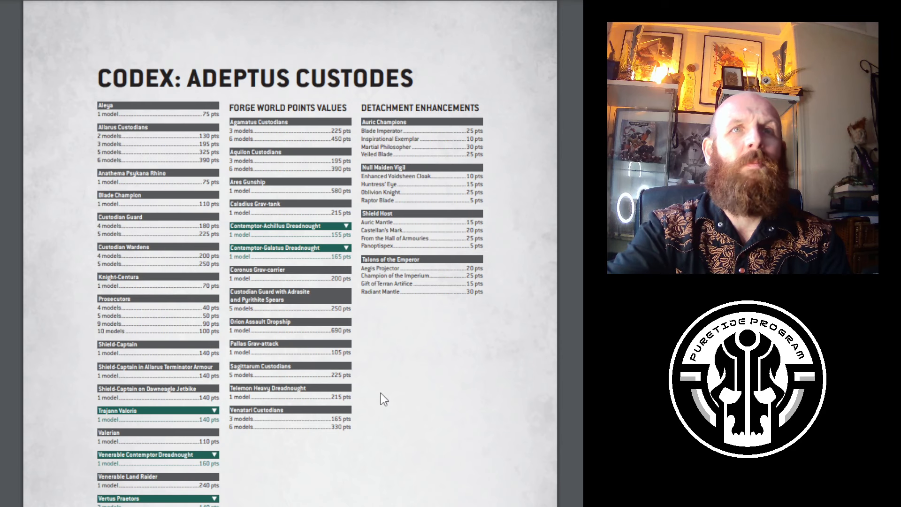
pyautogui.moveTo(376, 325)
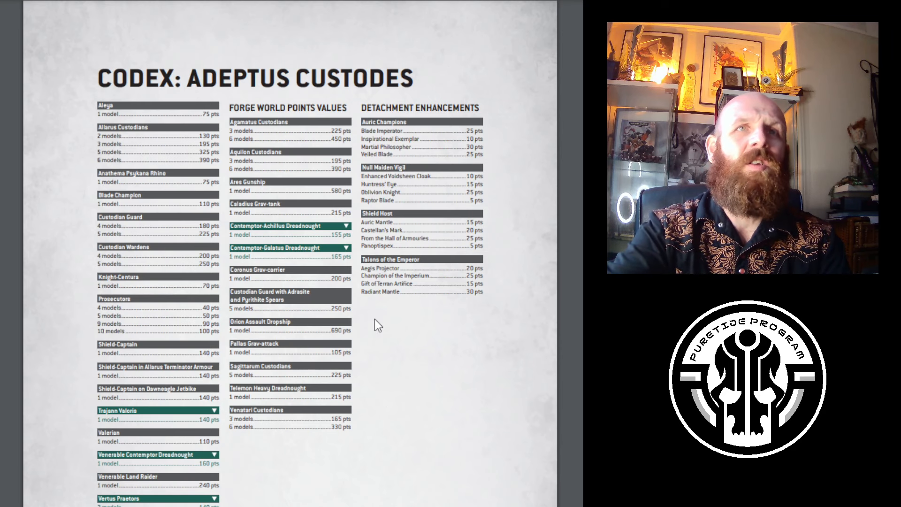
# Scroll down to the Codex: Adeptus Custodes points page with Forge World values.
pyautogui.scroll(-3)
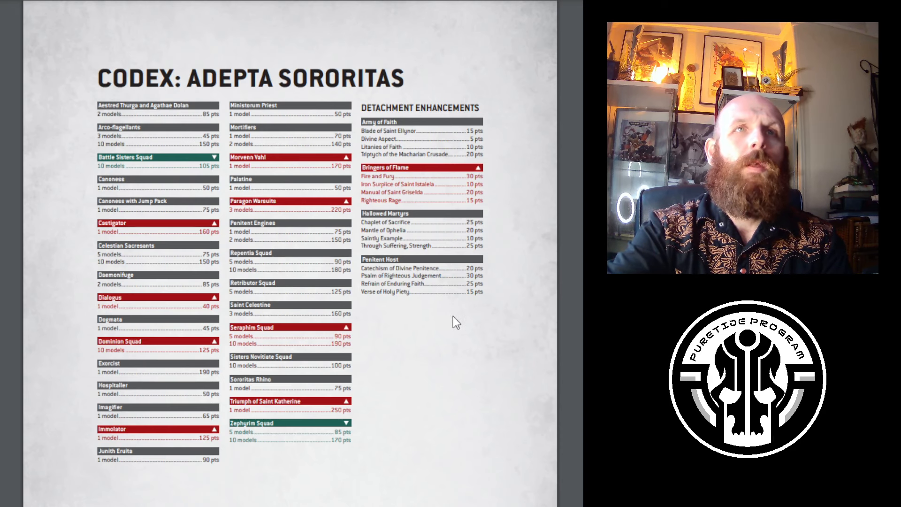
pyautogui.moveTo(503, 213)
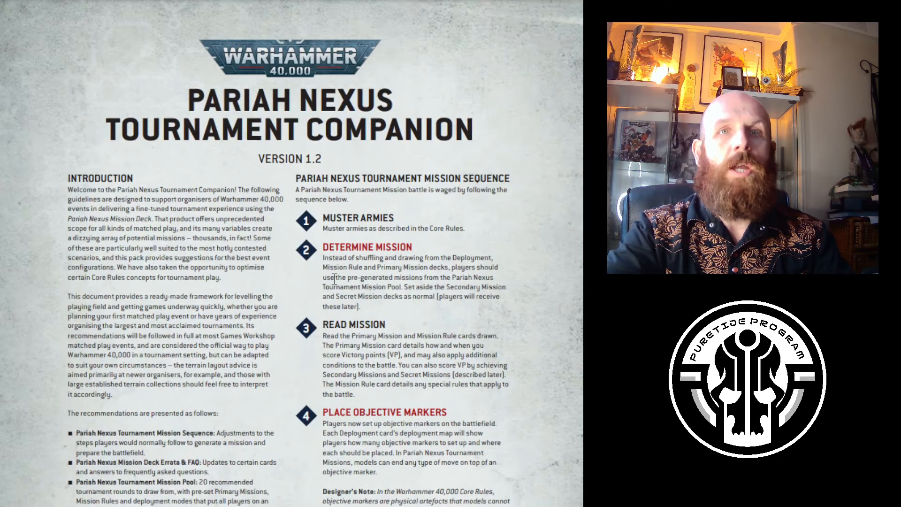
# Scroll past the secondary and primary mission cards to the Mission Deck FAQs page.
pyautogui.scroll(-3)
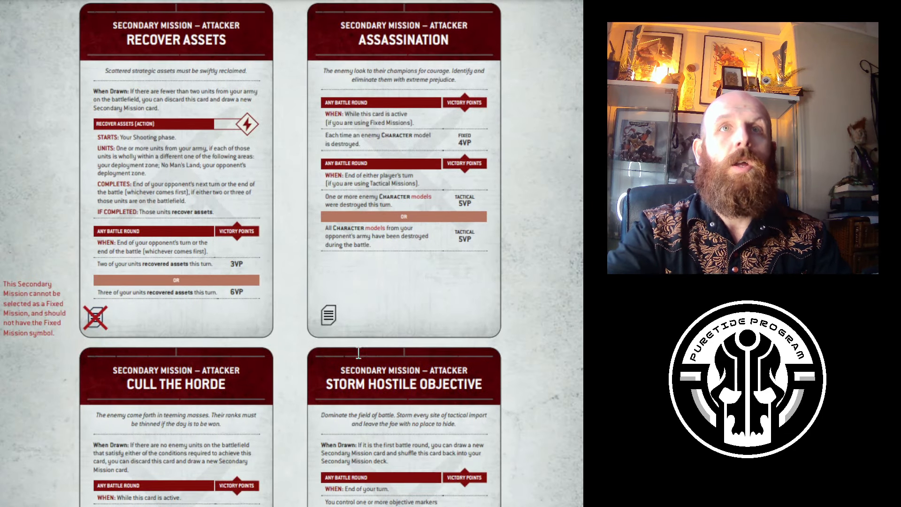
pyautogui.scroll(-3)
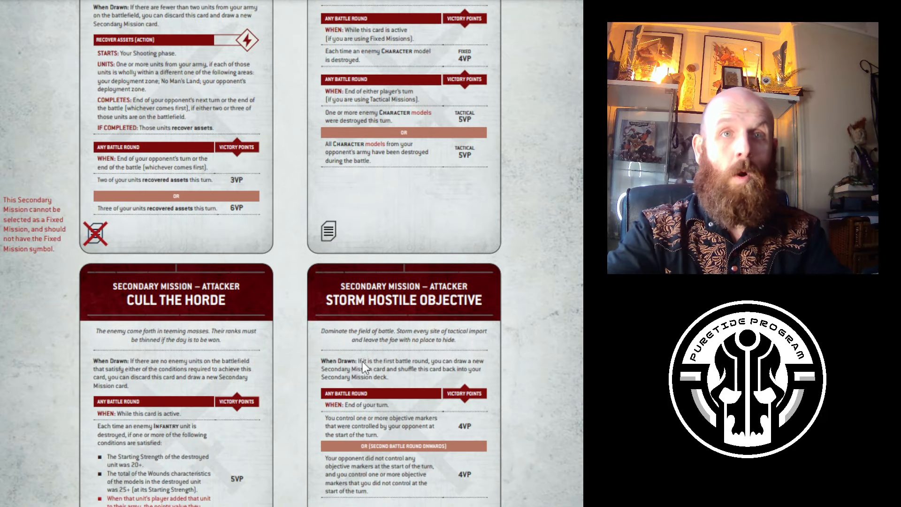
pyautogui.scroll(-3)
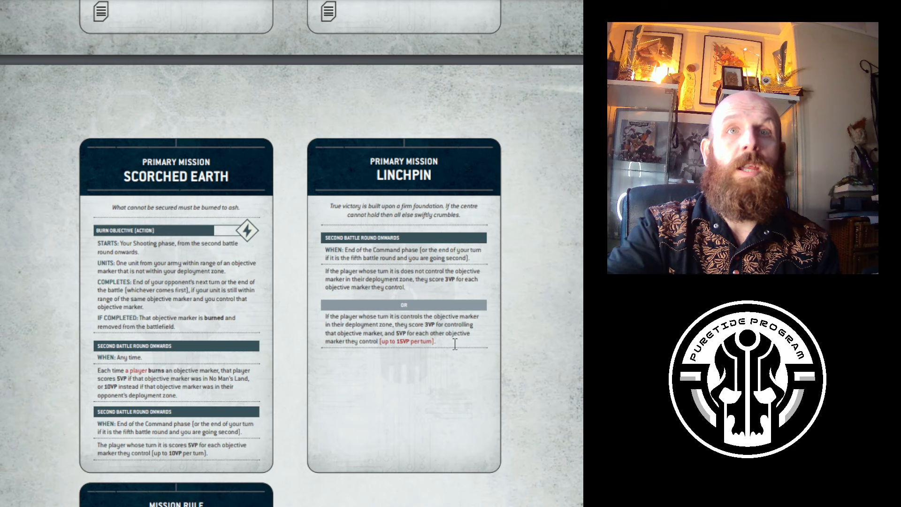
pyautogui.moveTo(454, 333); pyautogui.dragTo(447, 341)
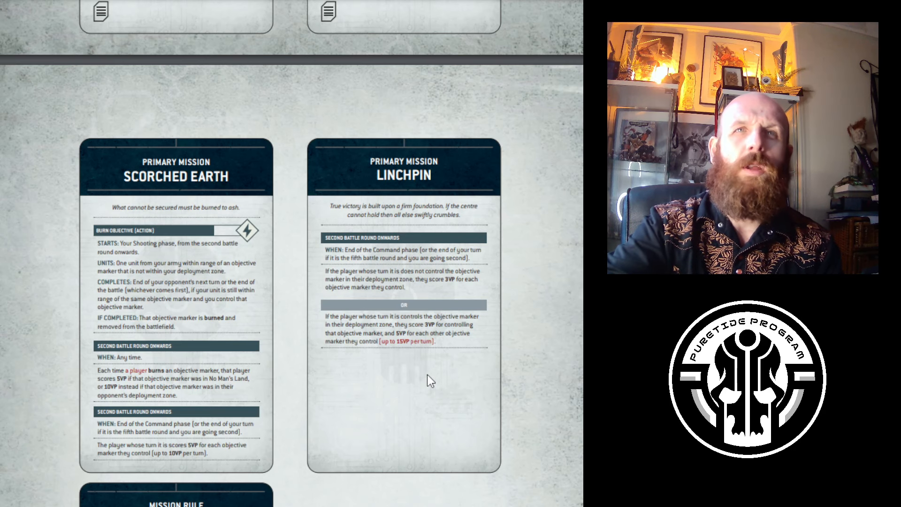
pyautogui.moveTo(325, 371)
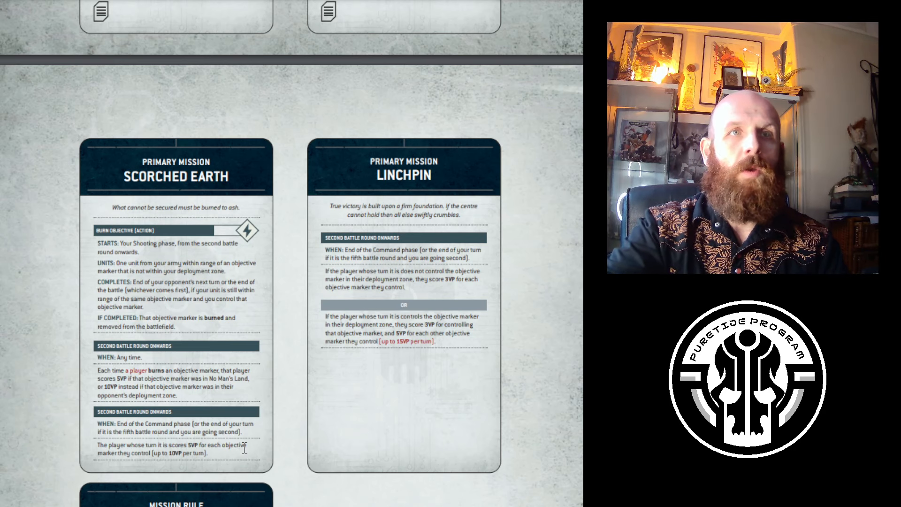
pyautogui.scroll(-3)
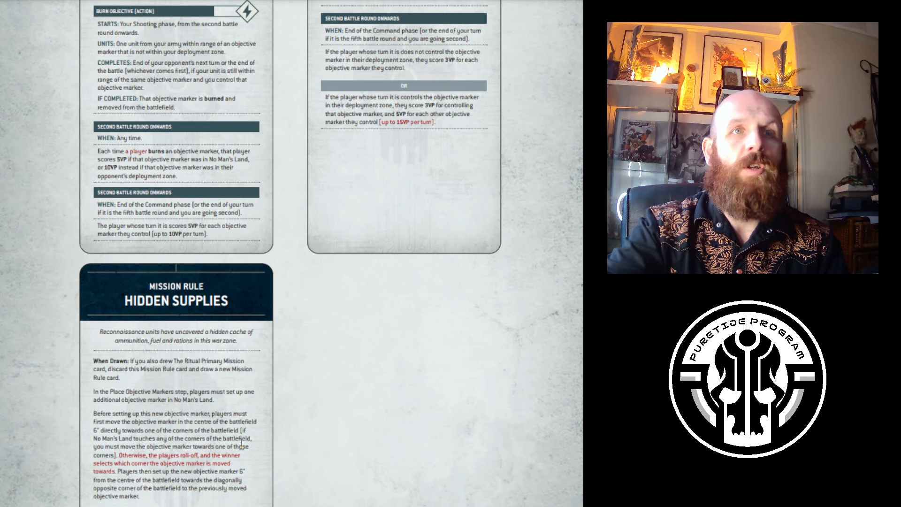
pyautogui.scroll(-3)
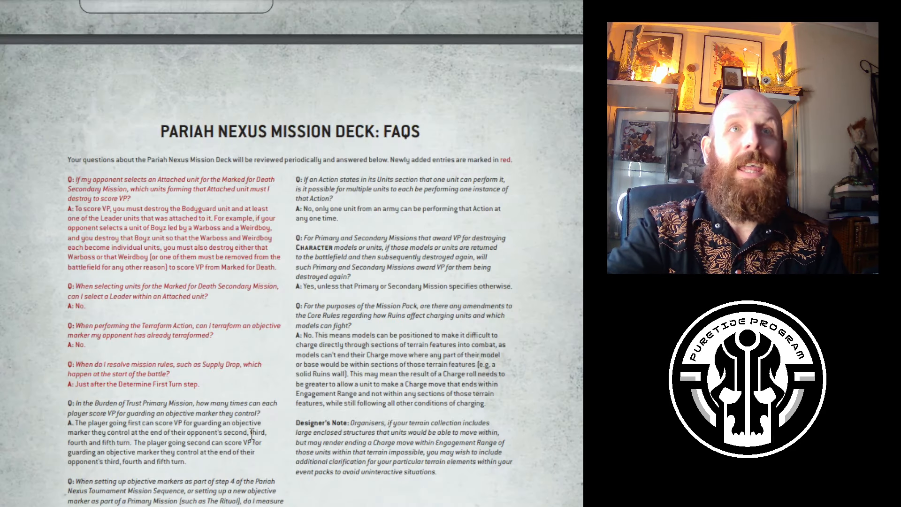
# Scroll to the Tournament Companion introduction with its mission sequence steps.
pyautogui.scroll(-3)
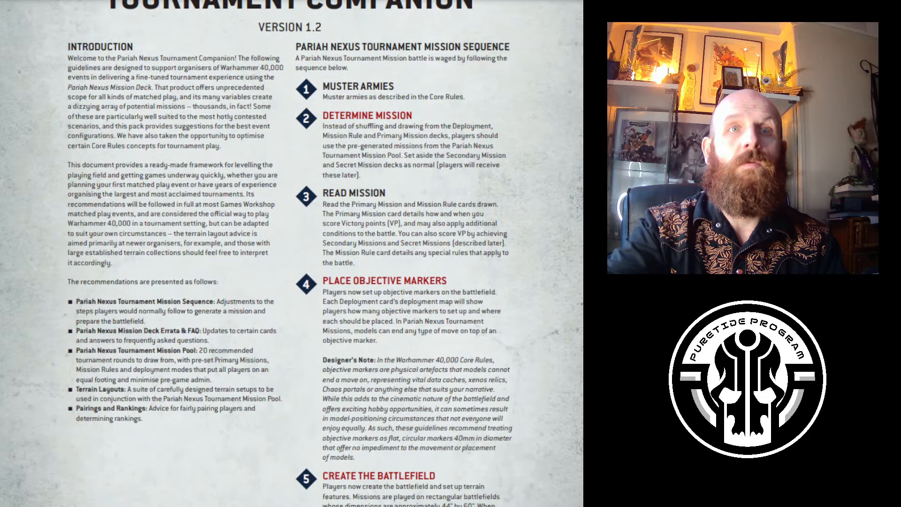
pyautogui.scroll(-3)
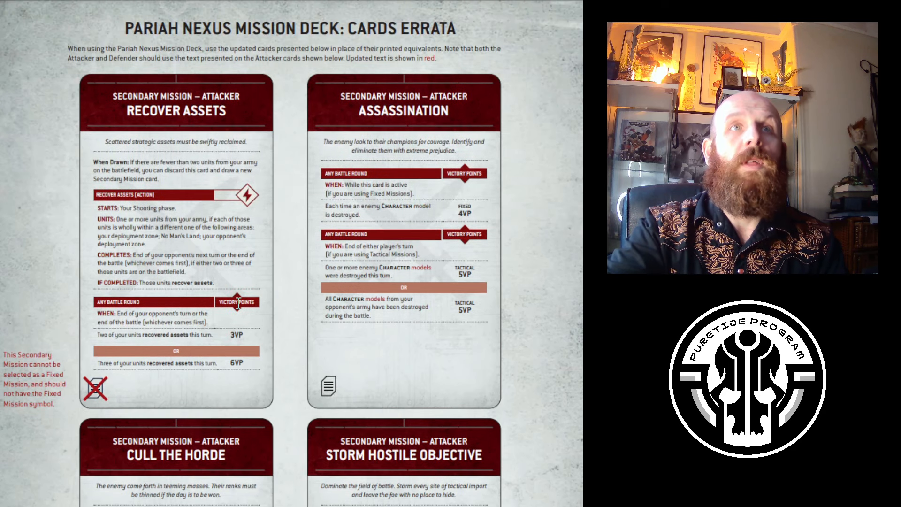
# Scroll the cards errata page to the Cull the Horde and Storm Hostile Objective cards.
pyautogui.scroll(-3)
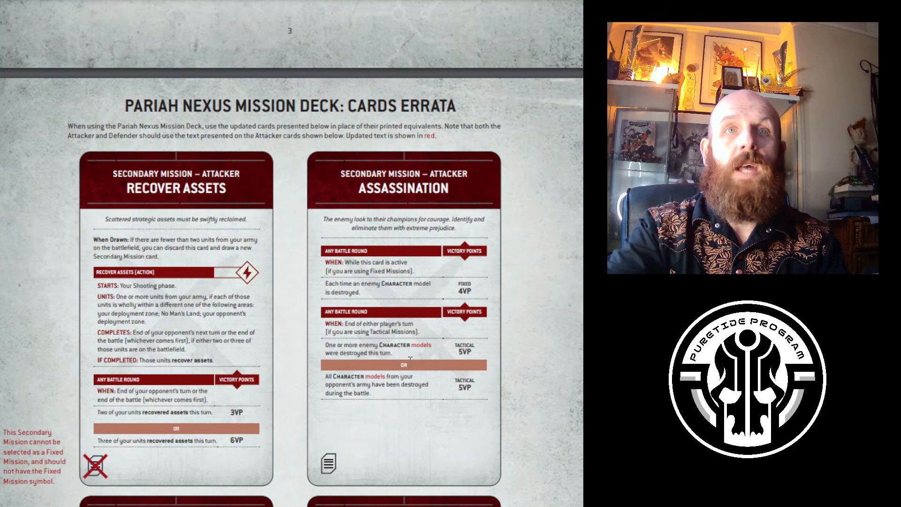
pyautogui.scroll(-3)
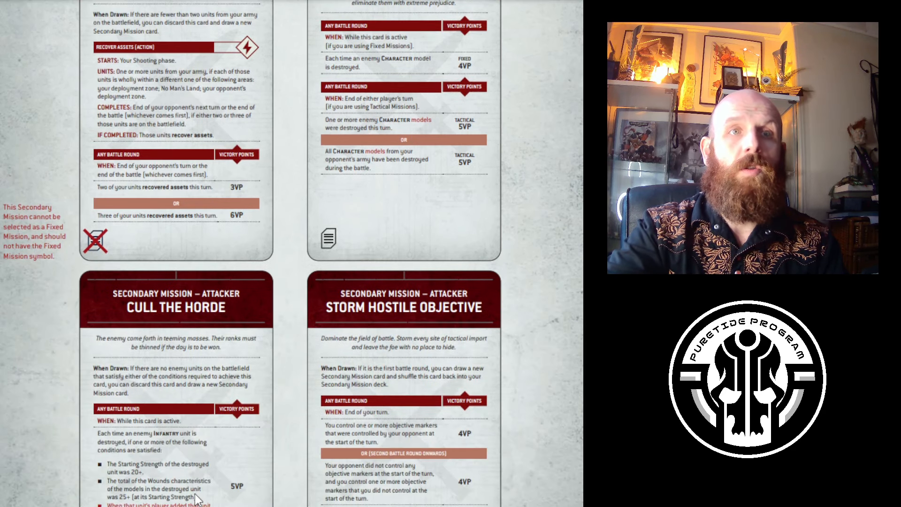
pyautogui.scroll(-3)
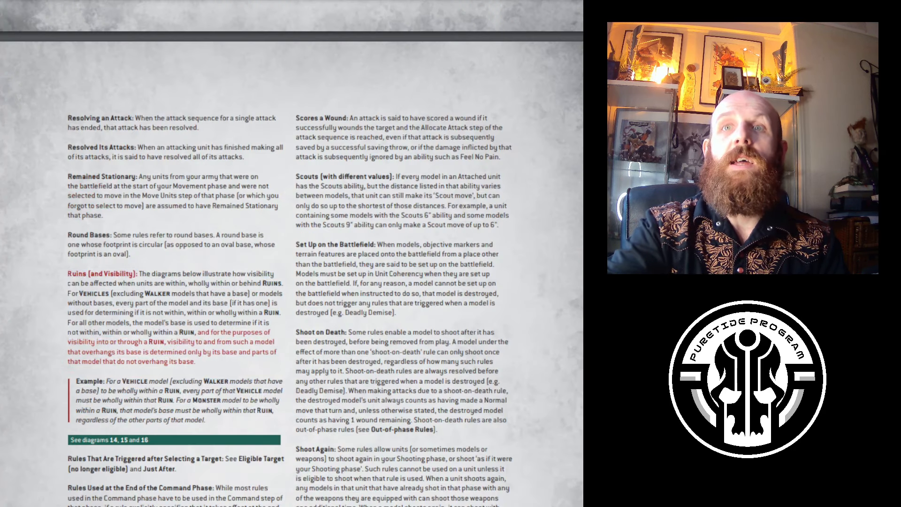
# Scroll through the rules pages to the Pariah Nexus Tournament Companion v1.2 title page.
pyautogui.scroll(-3)
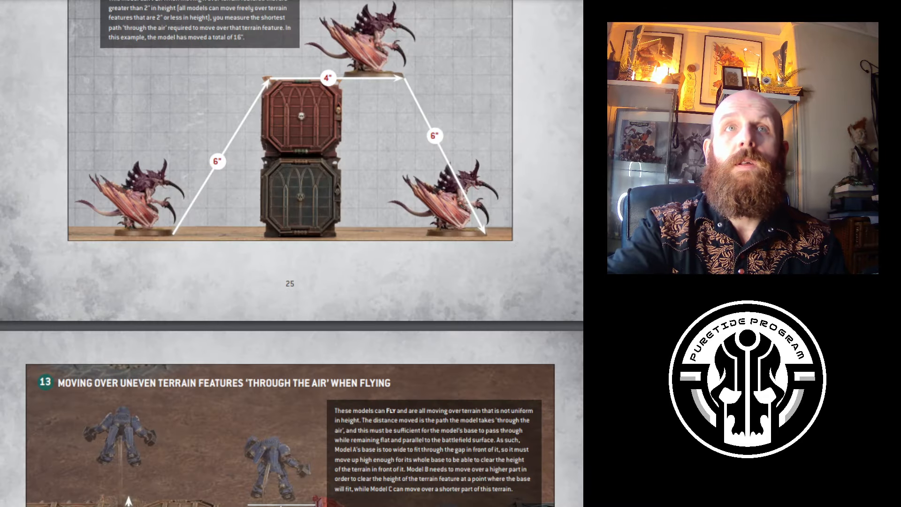
pyautogui.scroll(-3)
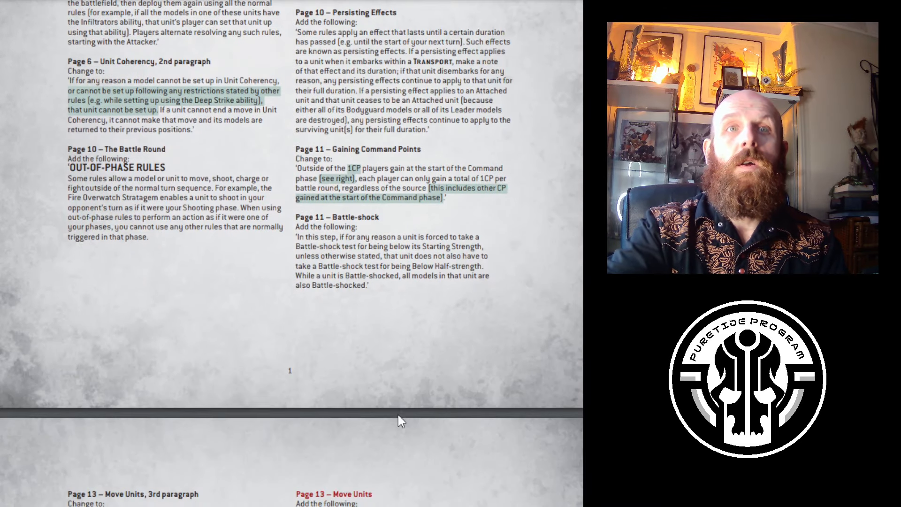
pyautogui.scroll(-3)
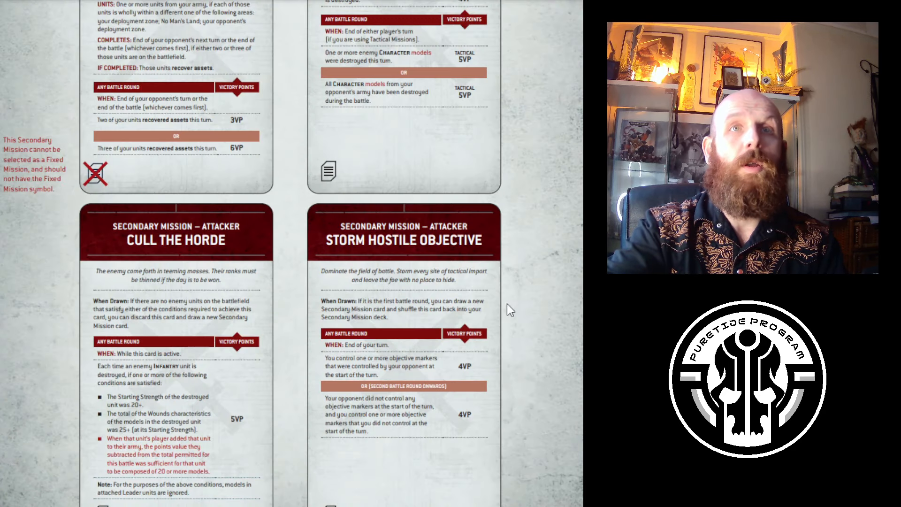
pyautogui.scroll(-3)
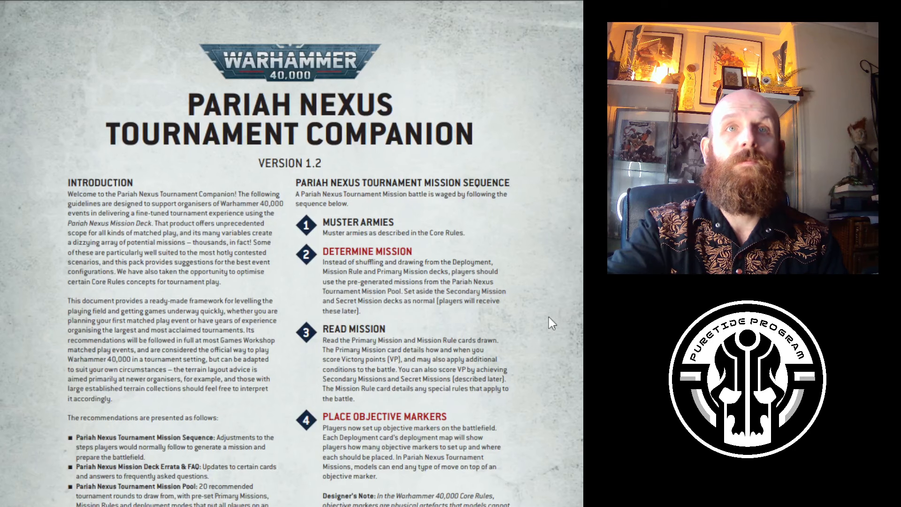
# Scroll to the first page of the Codex: T'au Empire v1.2 errata document.
pyautogui.scroll(-3)
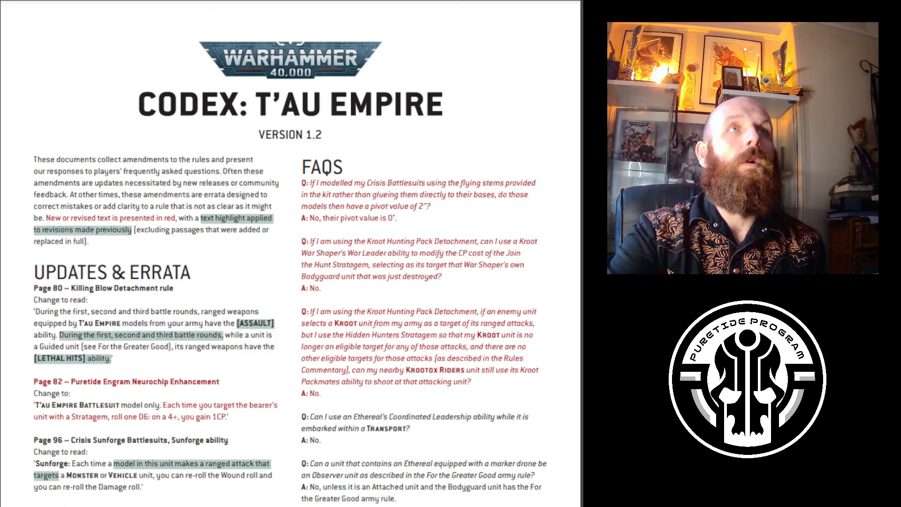
# Scroll past the terrain and movement diagrams to the commentary page with the Ruins (and Visibility) entry.
pyautogui.scroll(-3)
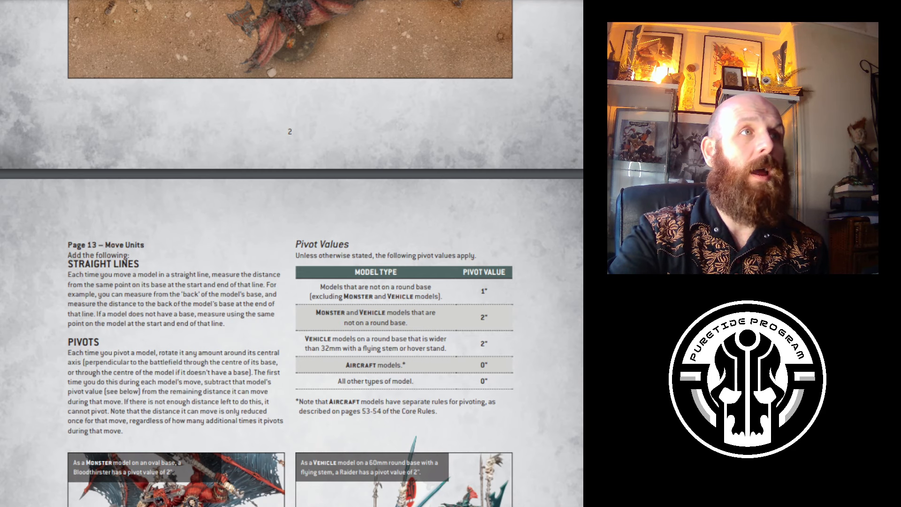
pyautogui.scroll(-3)
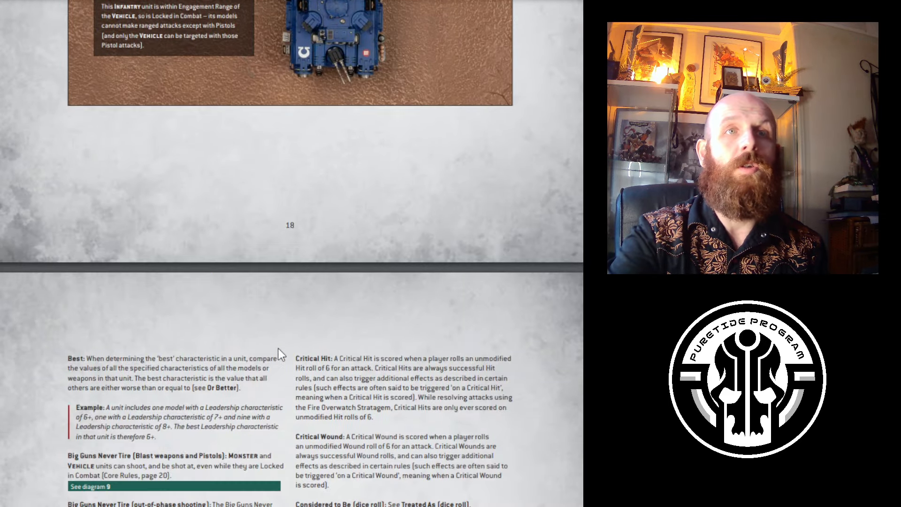
pyautogui.scroll(-3)
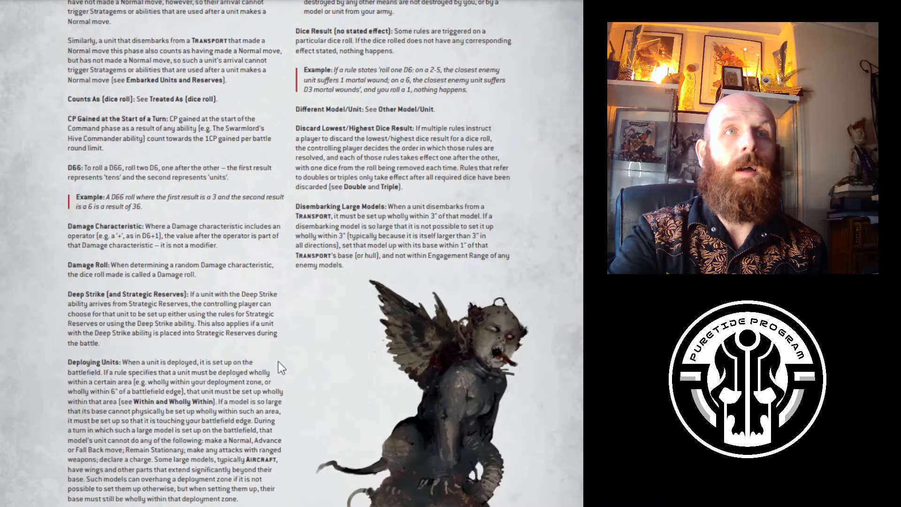
pyautogui.scroll(-3)
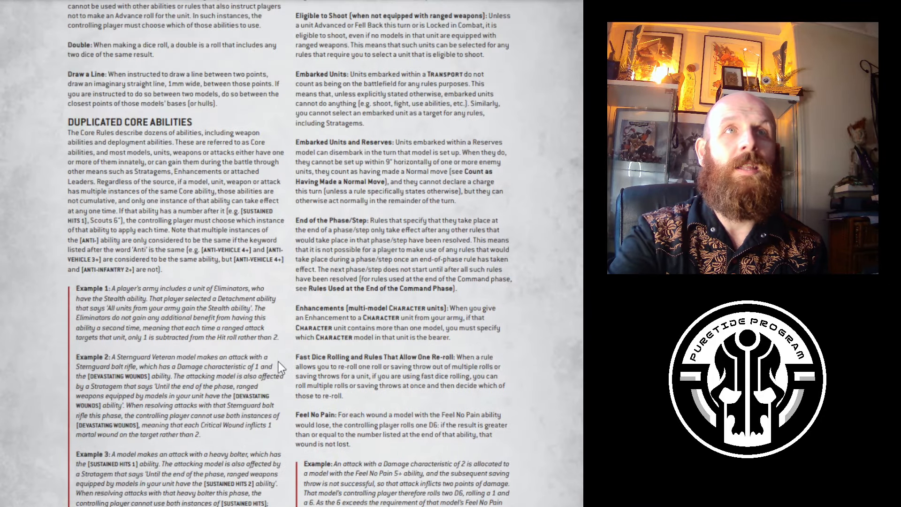
pyautogui.scroll(-3)
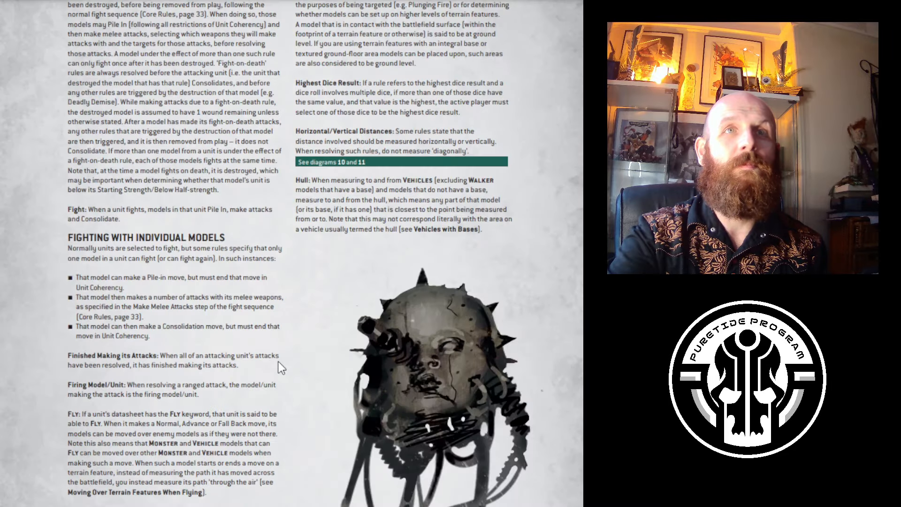
pyautogui.scroll(-3)
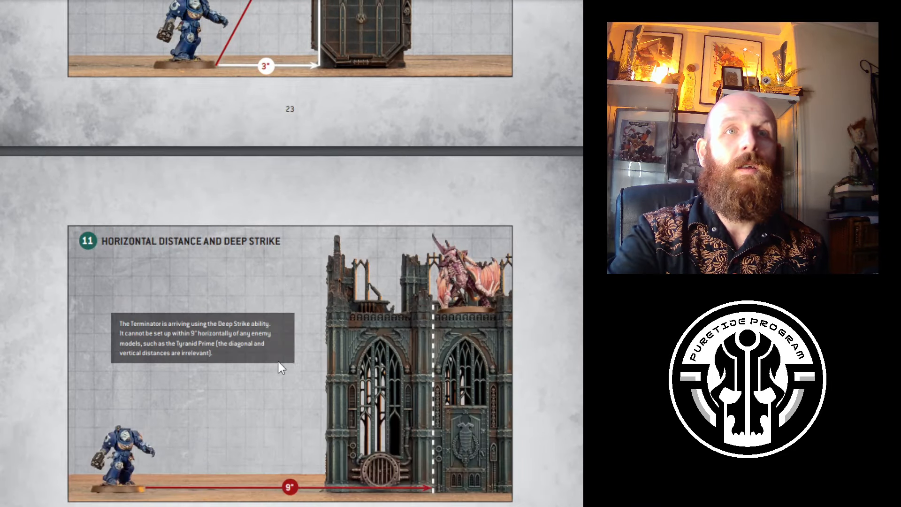
pyautogui.scroll(-3)
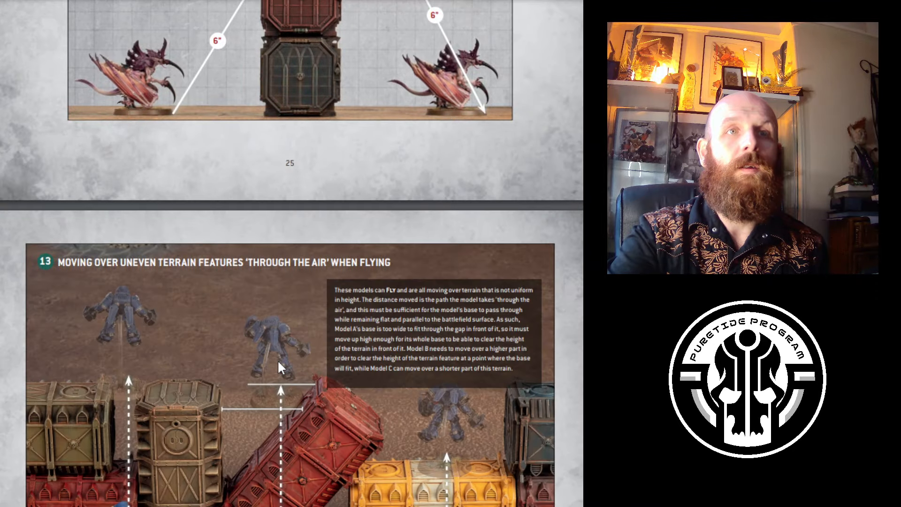
pyautogui.scroll(-3)
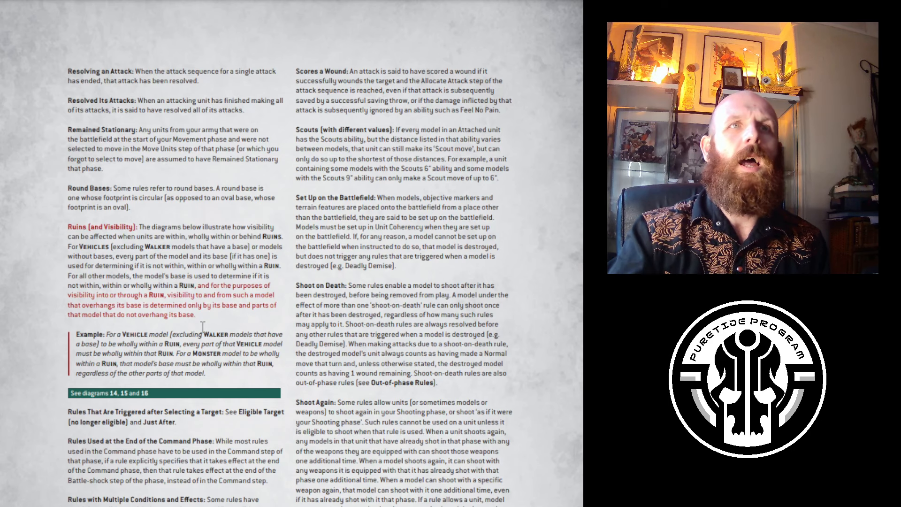
pyautogui.scroll(-3)
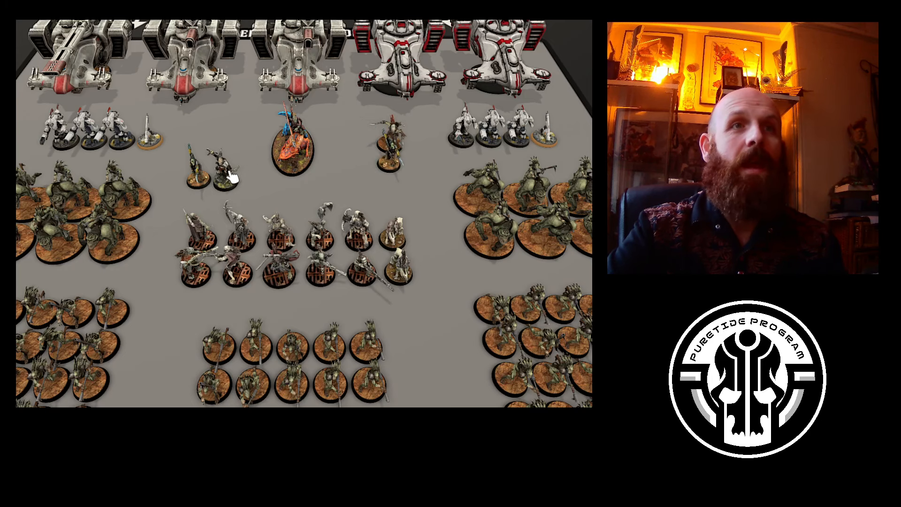
pyautogui.moveTo(216, 138)
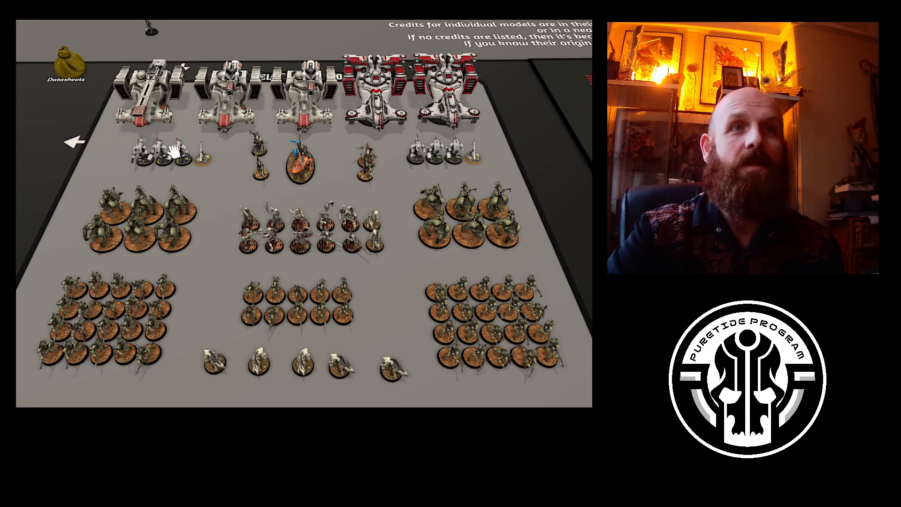
pyautogui.moveTo(314, 216)
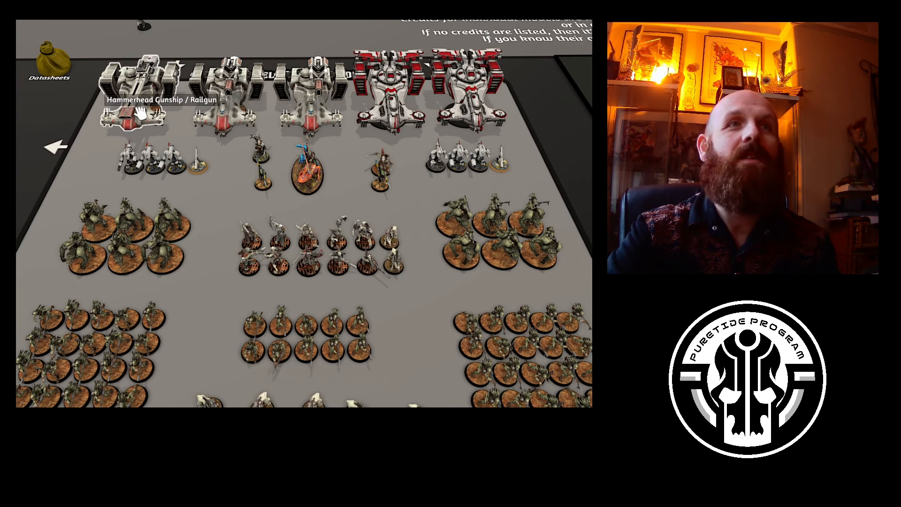
pyautogui.moveTo(319, 121)
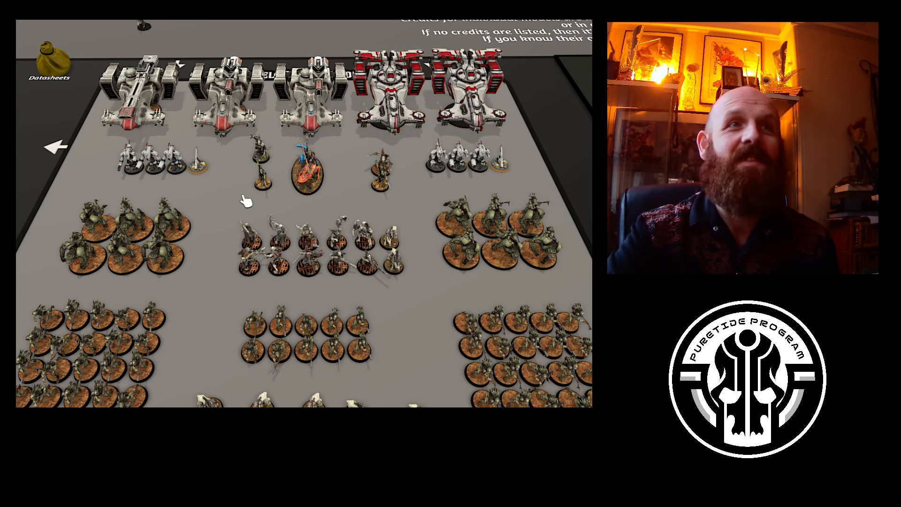
pyautogui.click(152, 160)
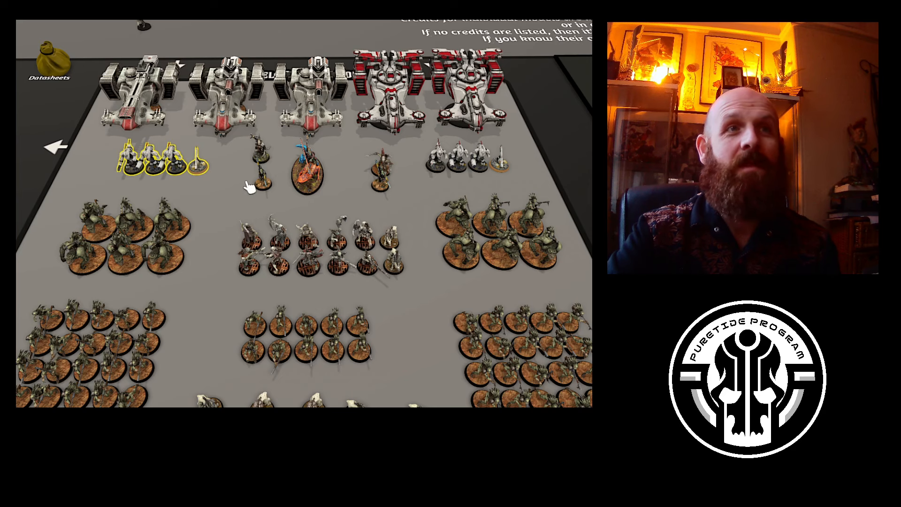
pyautogui.click(465, 160)
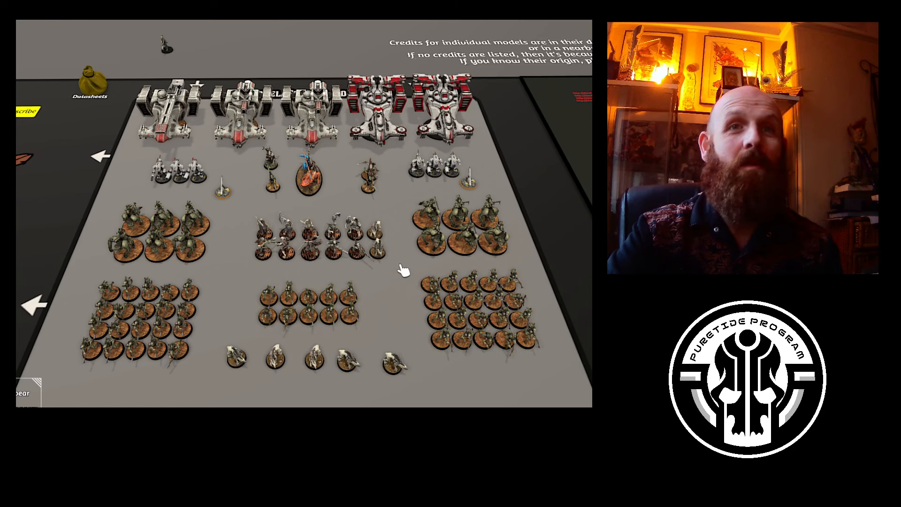
pyautogui.click(477, 316)
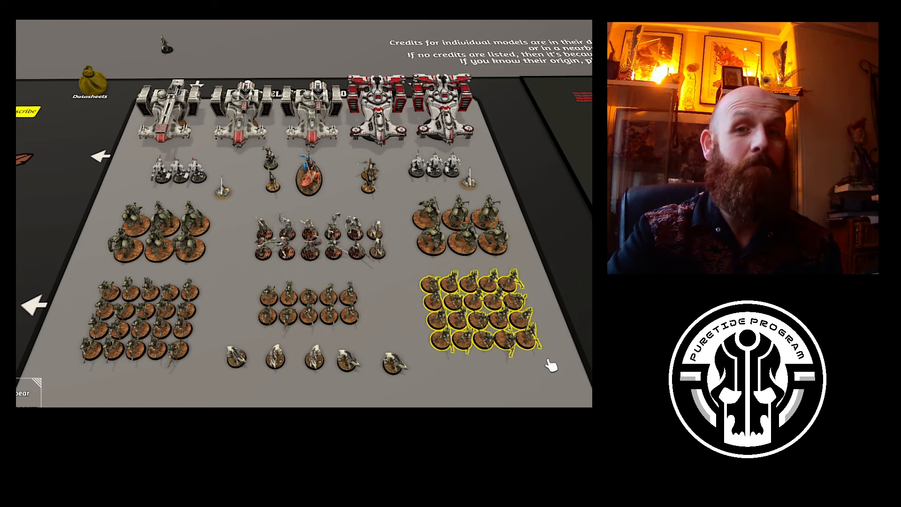